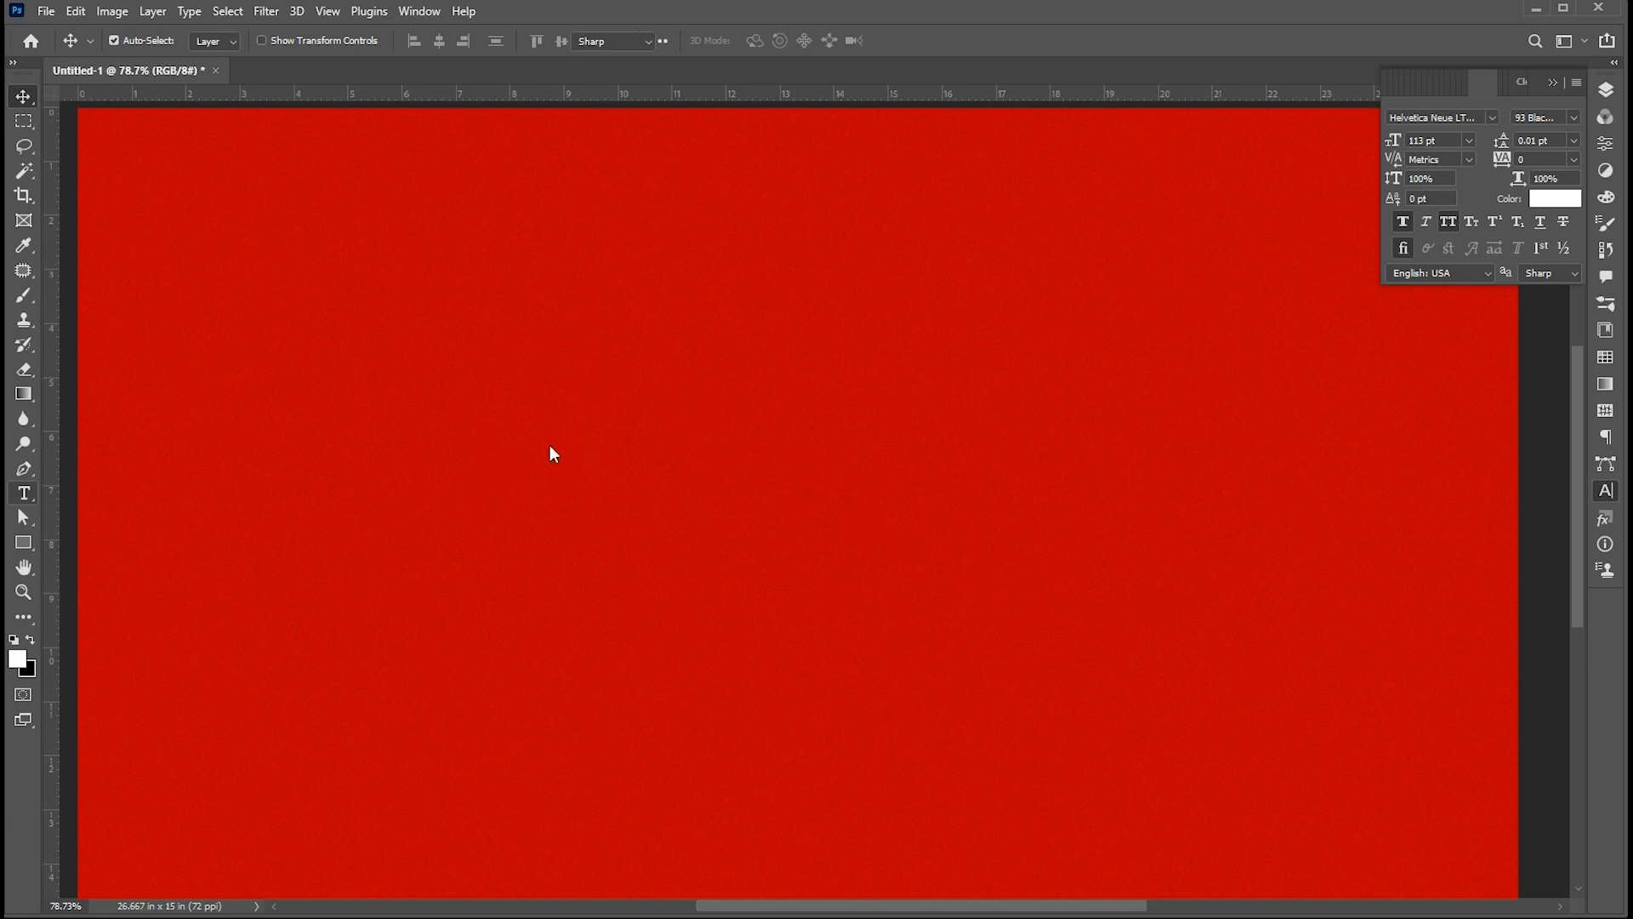
# Replace 'LOREM IPSUM' with 'DROP SHADOW' in white 113 pt Helvetica Neue 93 Black Extended
pyautogui.write('LOREM IPSUM')
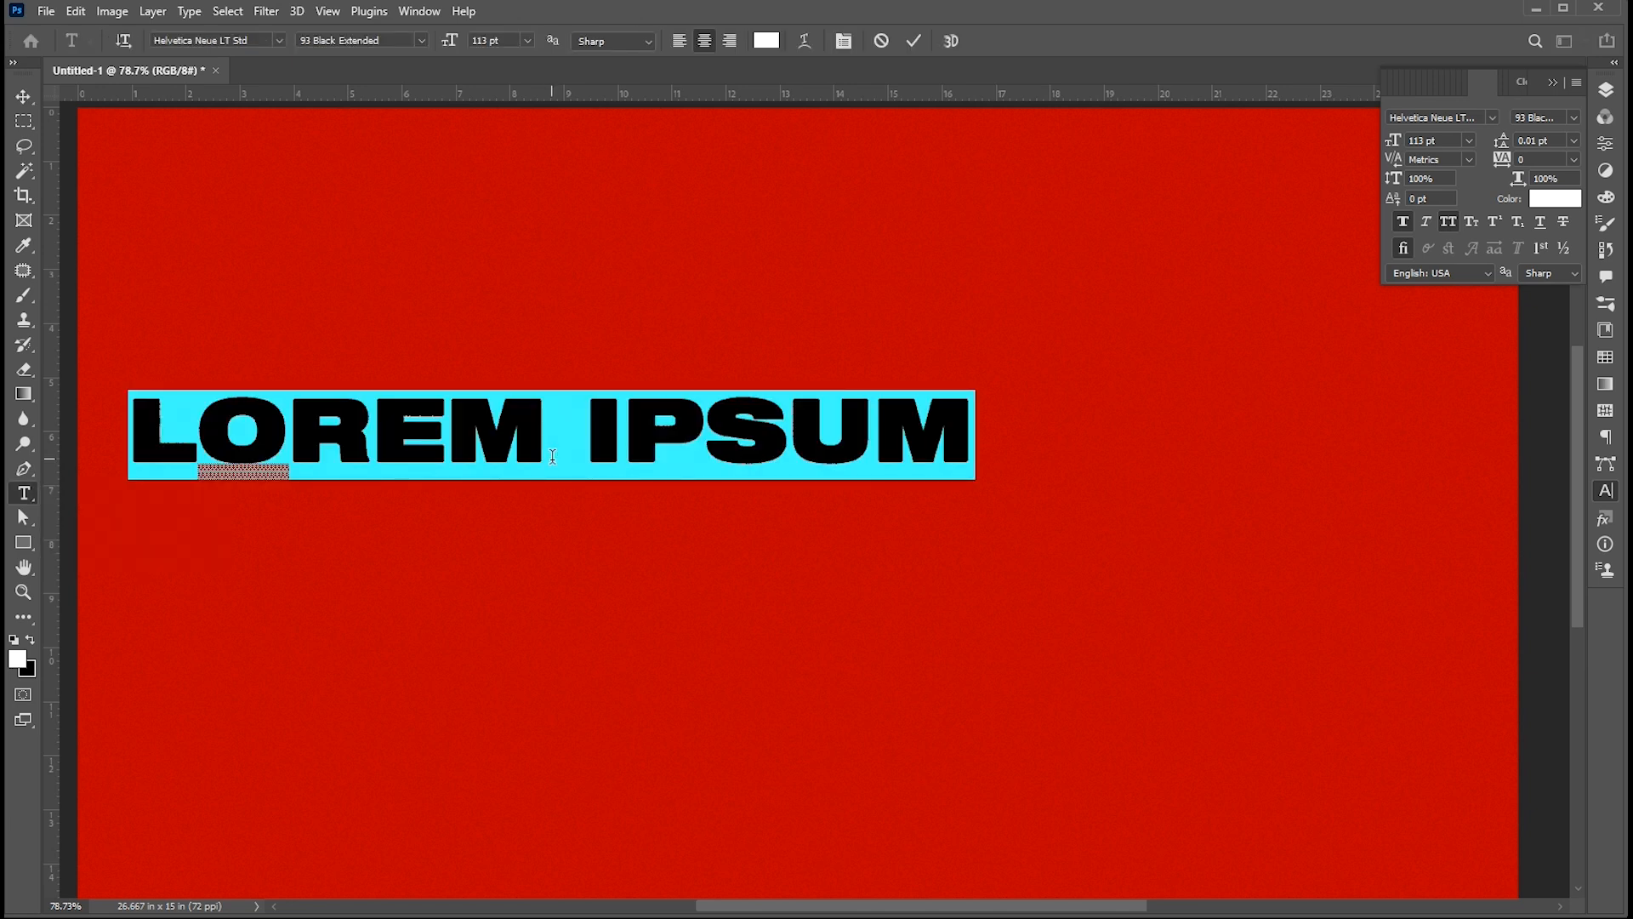
pyautogui.write('DROP SHA')
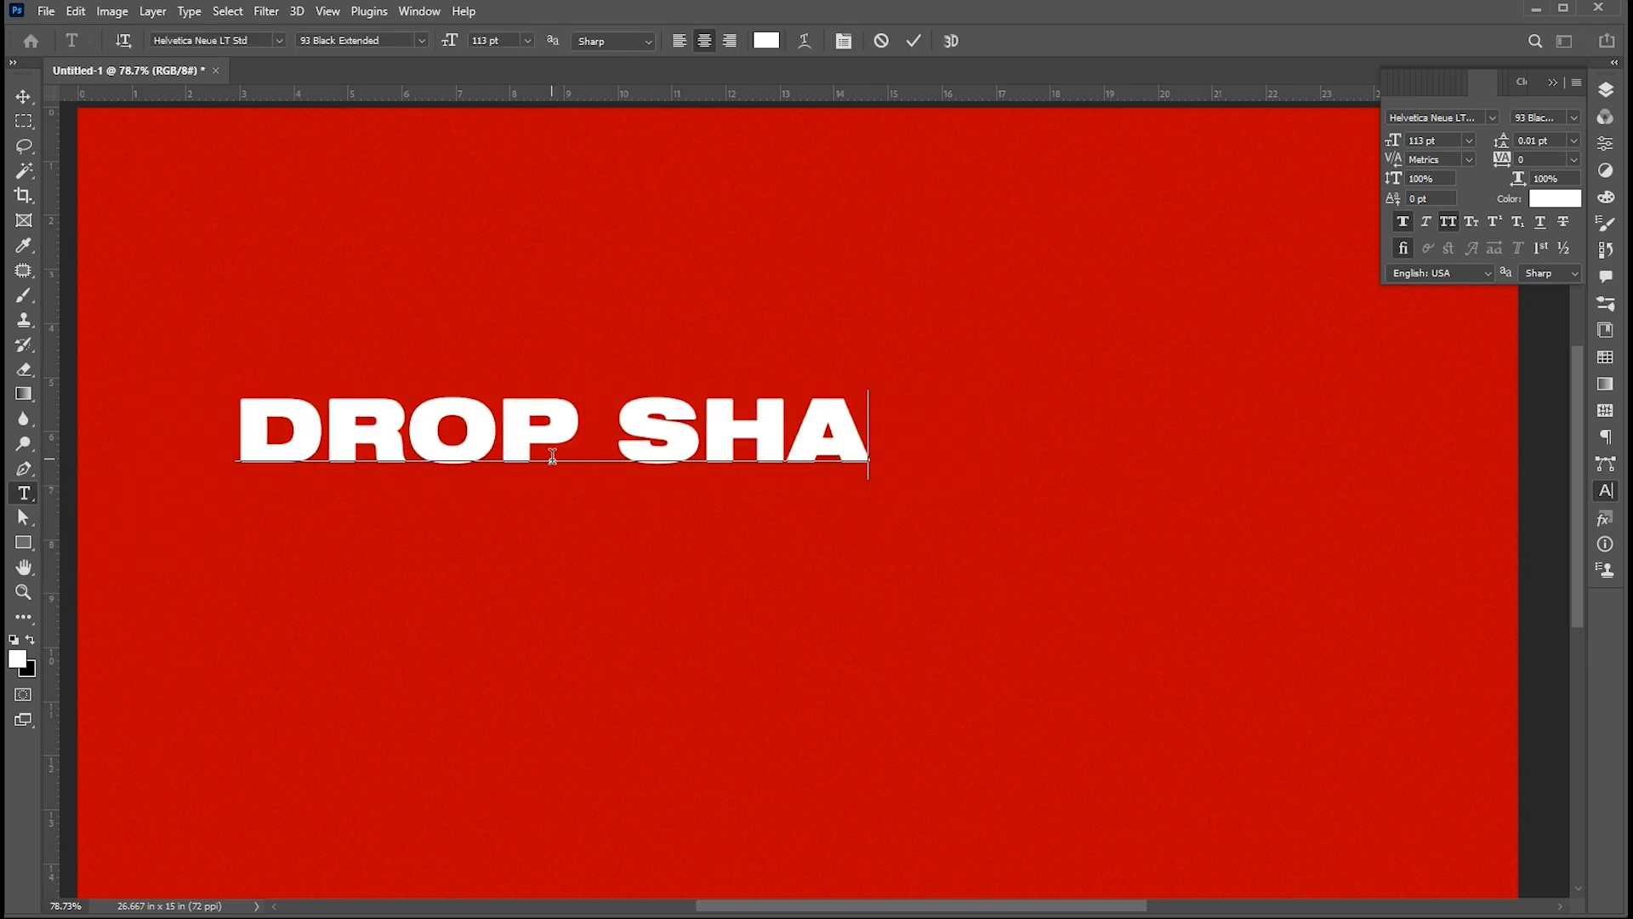
pyautogui.write('DOW')
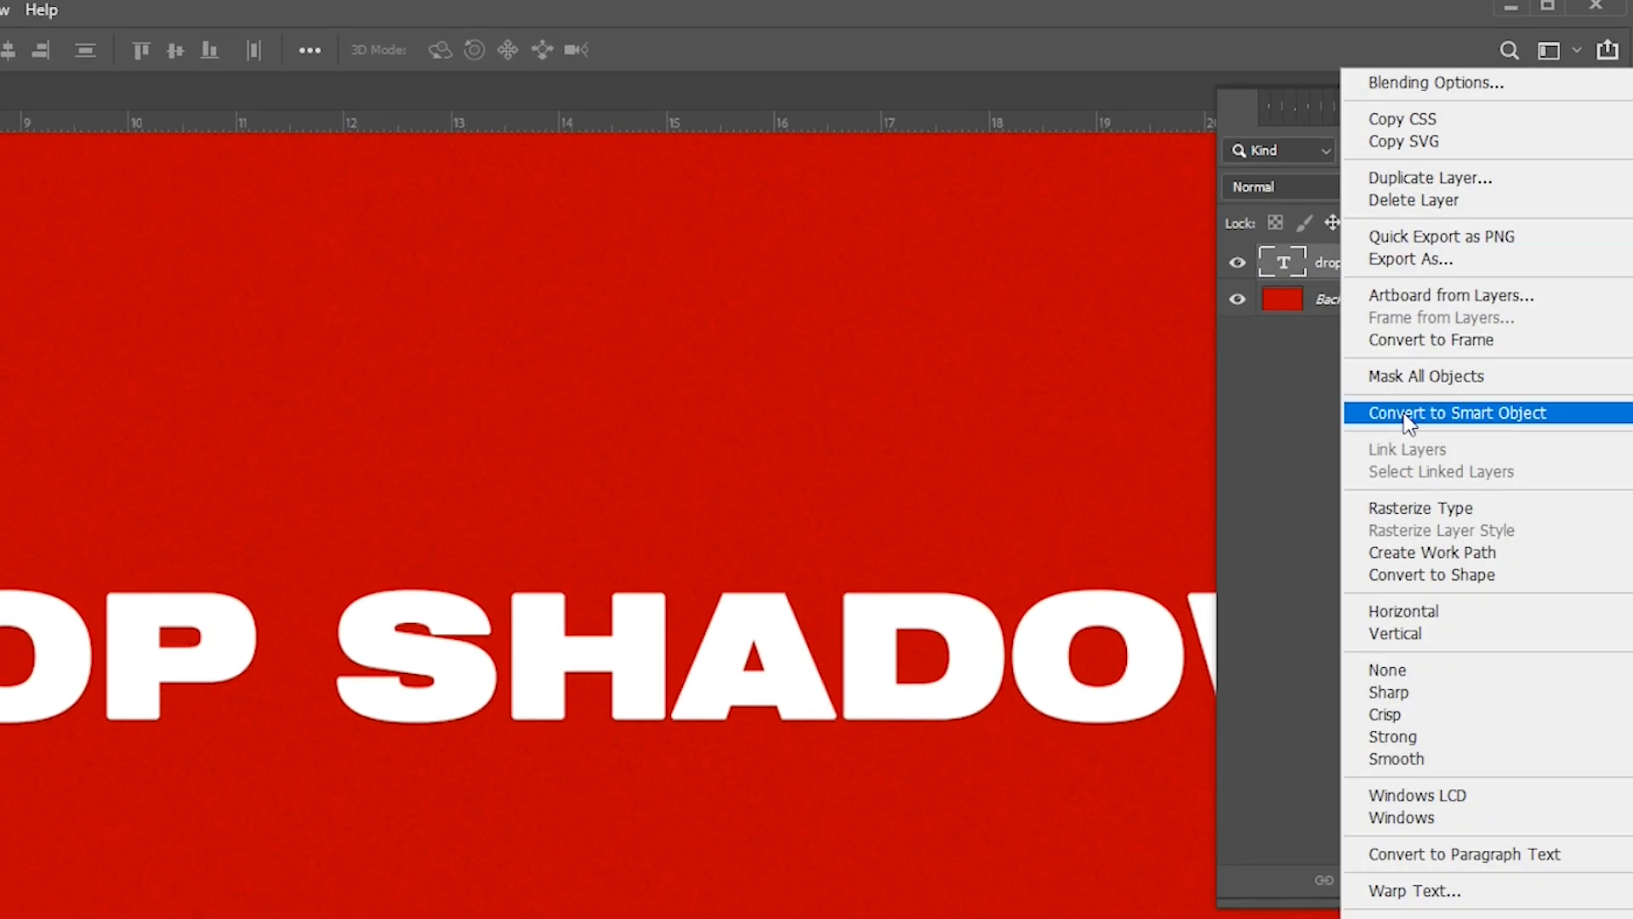
# Convert the text layer to a smart object, duplicate it, and select the original copy
pyautogui.click(1460, 412)
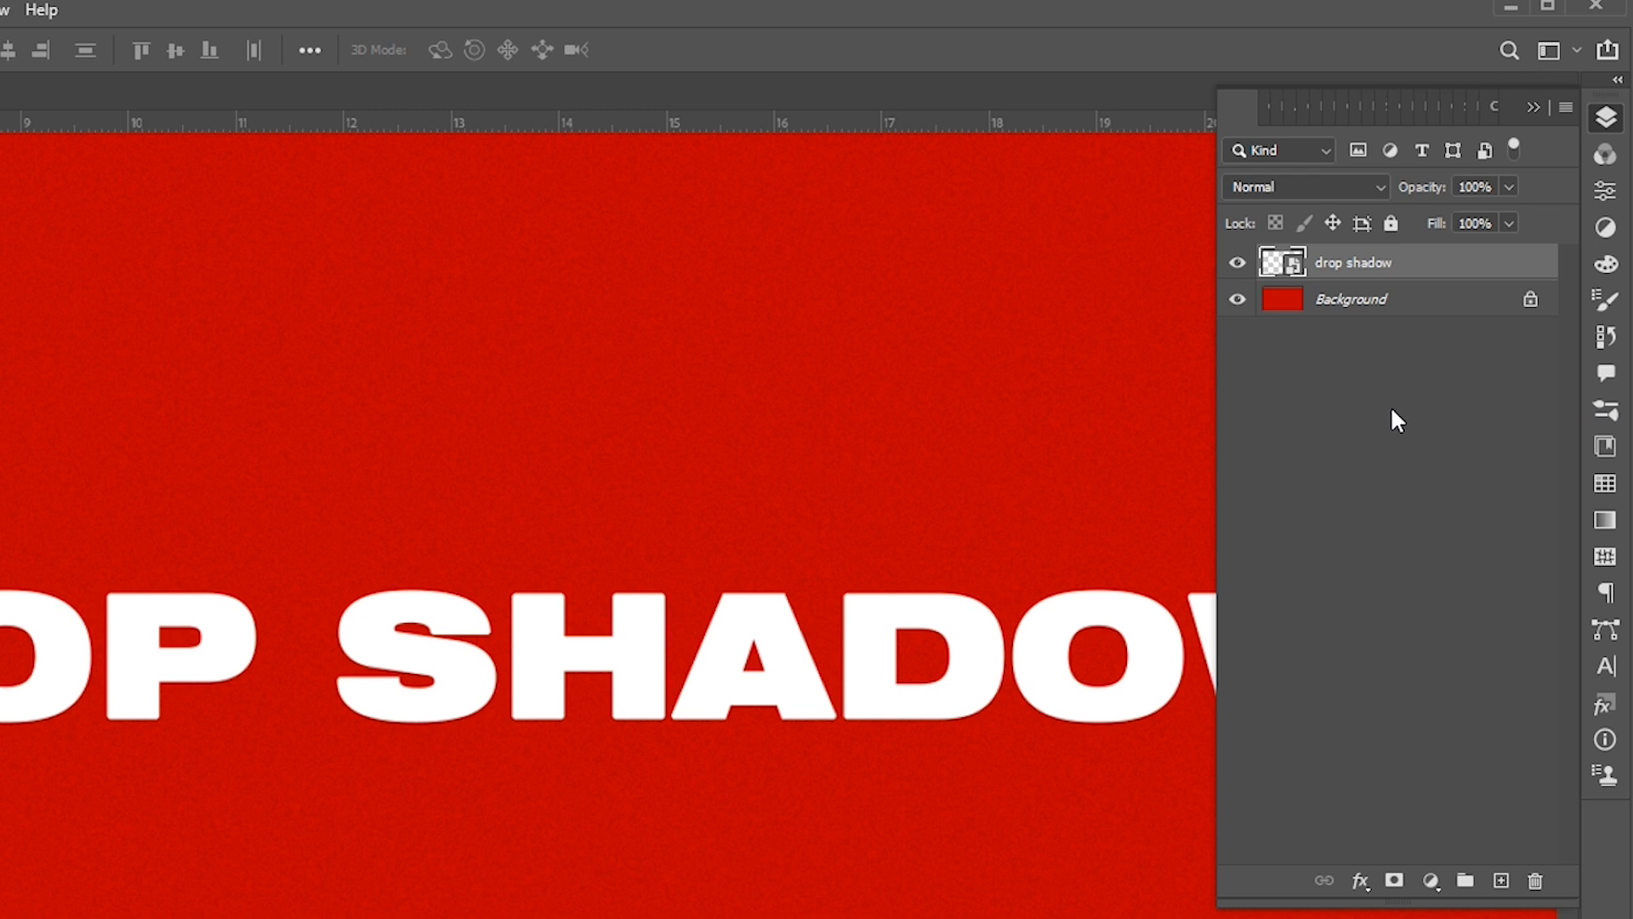
pyautogui.press('ctrl+j')
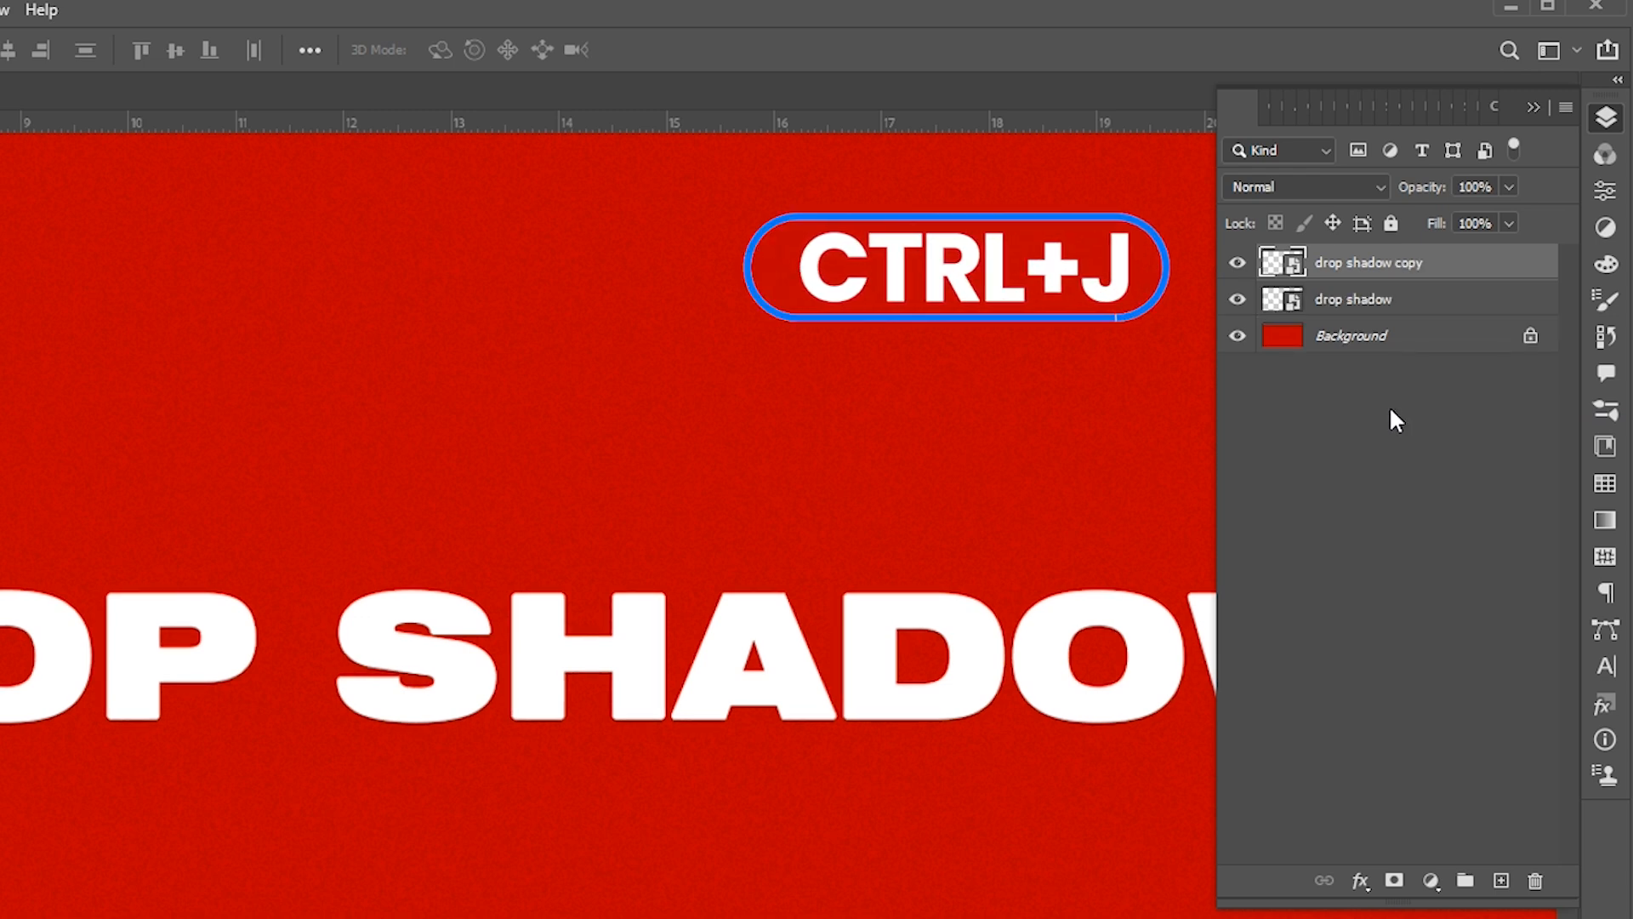
pyautogui.click(1375, 299)
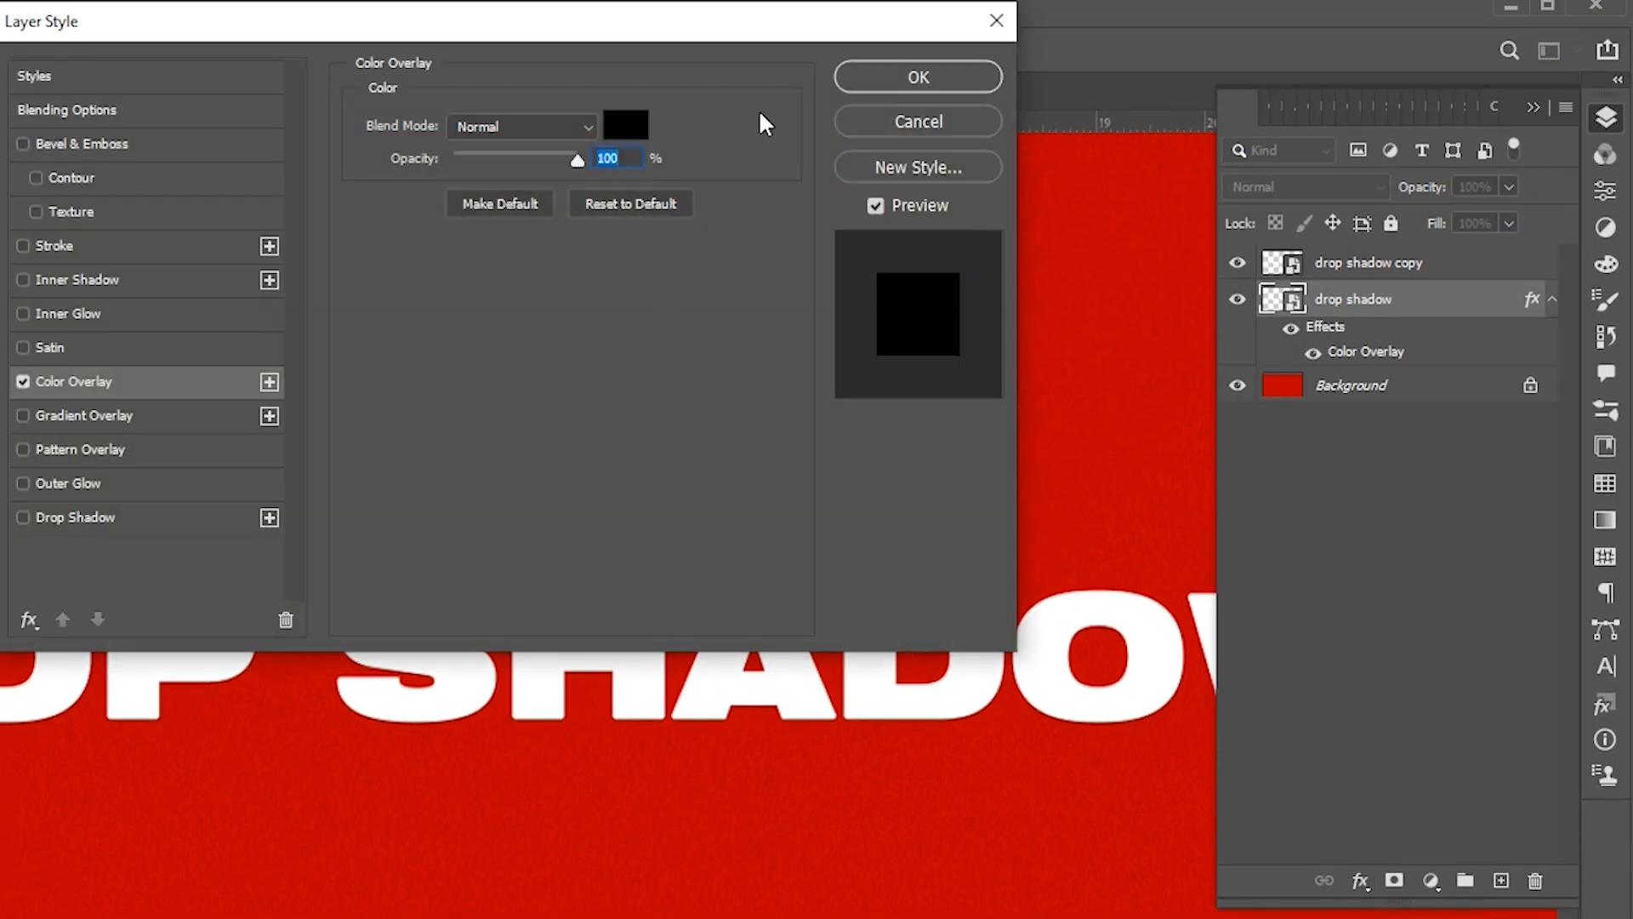
# Give the lower smart object copy a black Color Overlay at 100% opacity
pyautogui.click(915, 76)
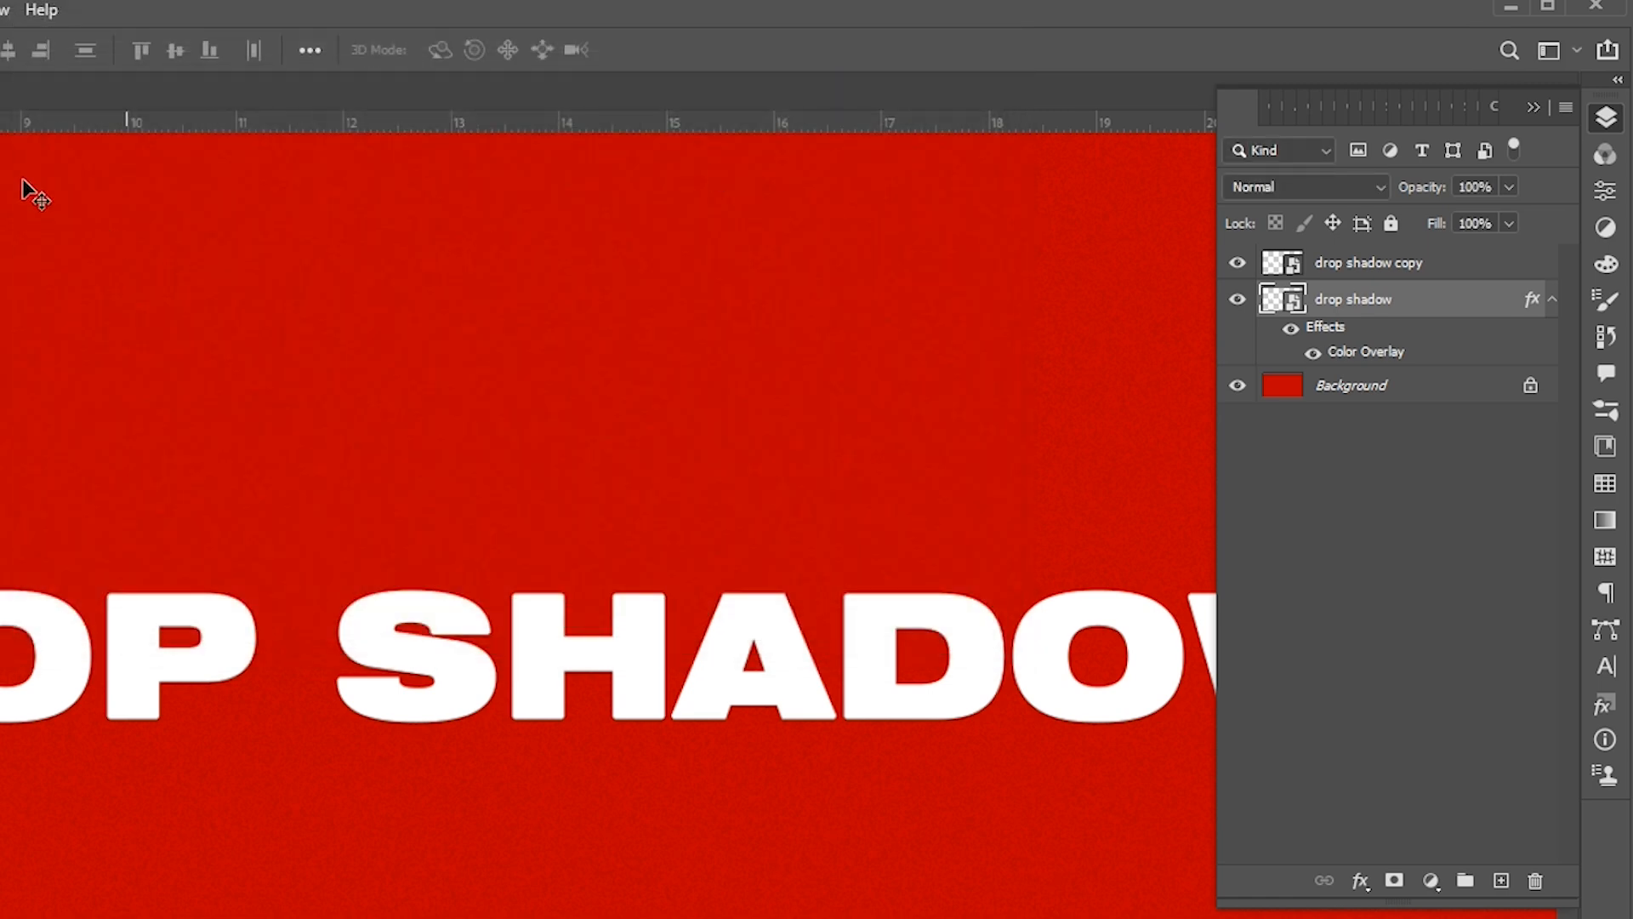
pyautogui.click(367, 15)
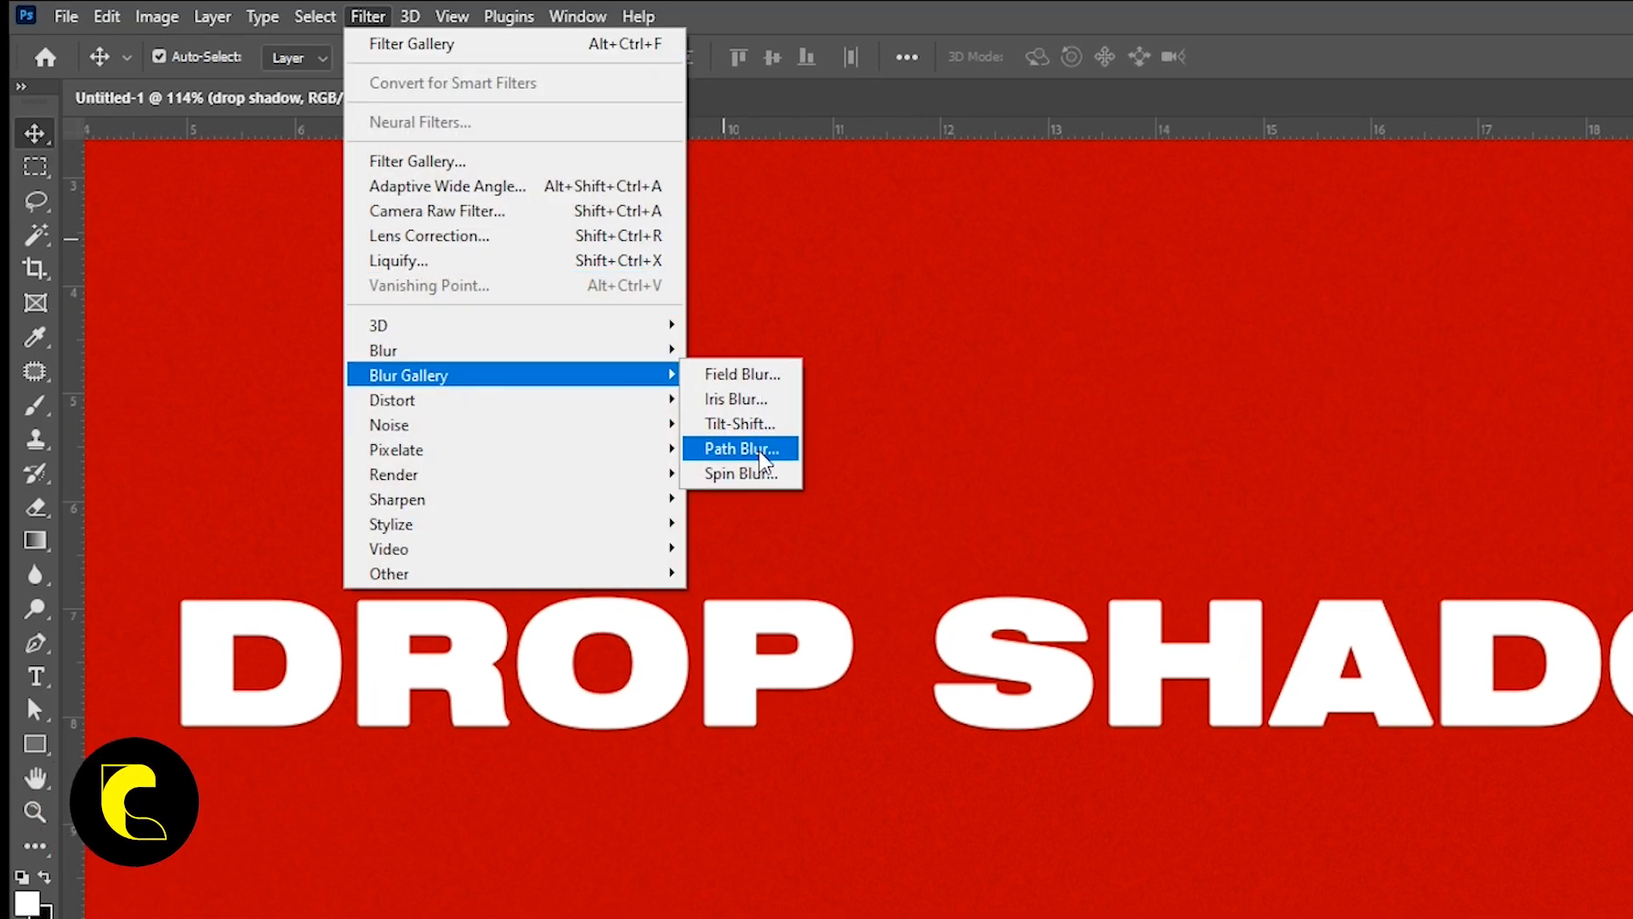
# Open Path Blur and switch the blur type from Basic Blur to Rear Sync Flash
pyautogui.click(737, 449)
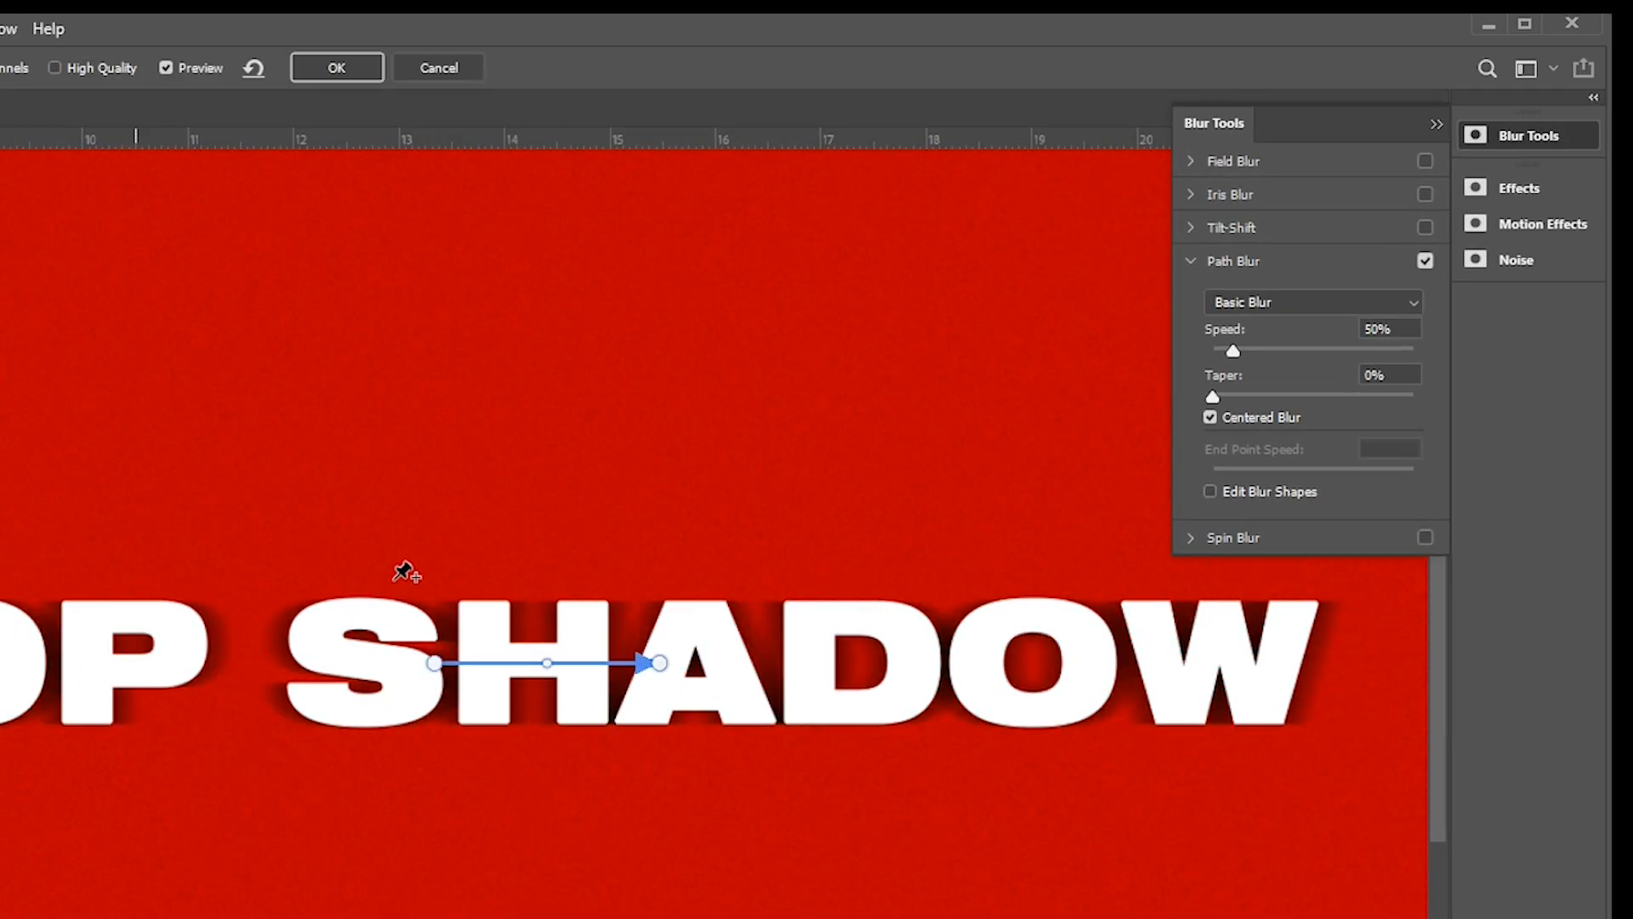
pyautogui.click(1310, 302)
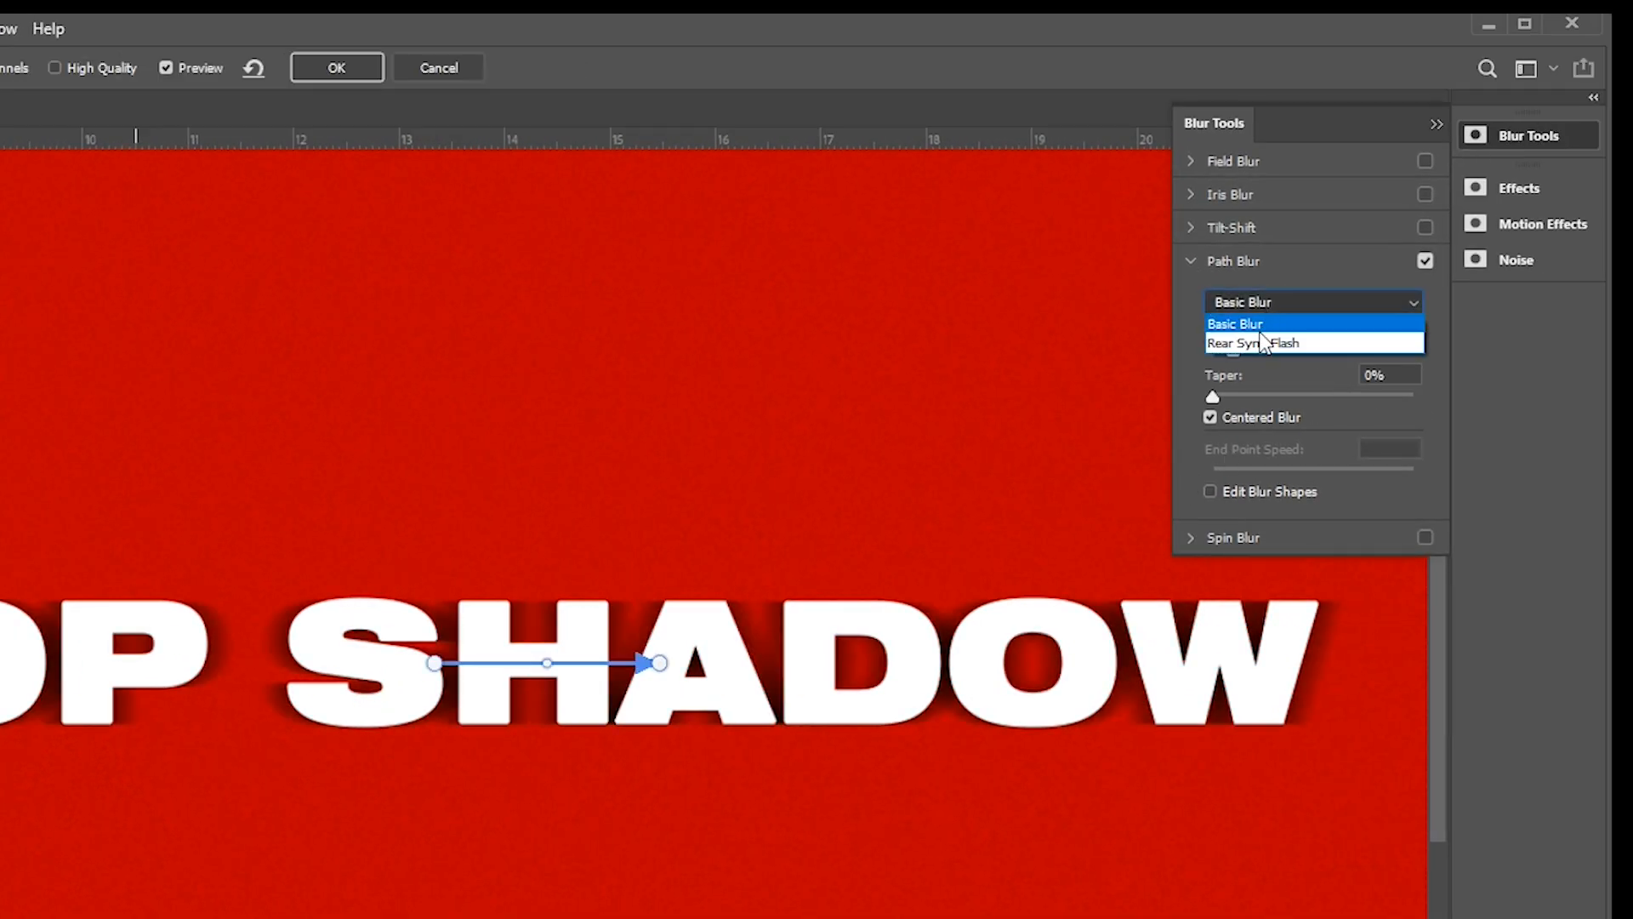
pyautogui.click(1281, 342)
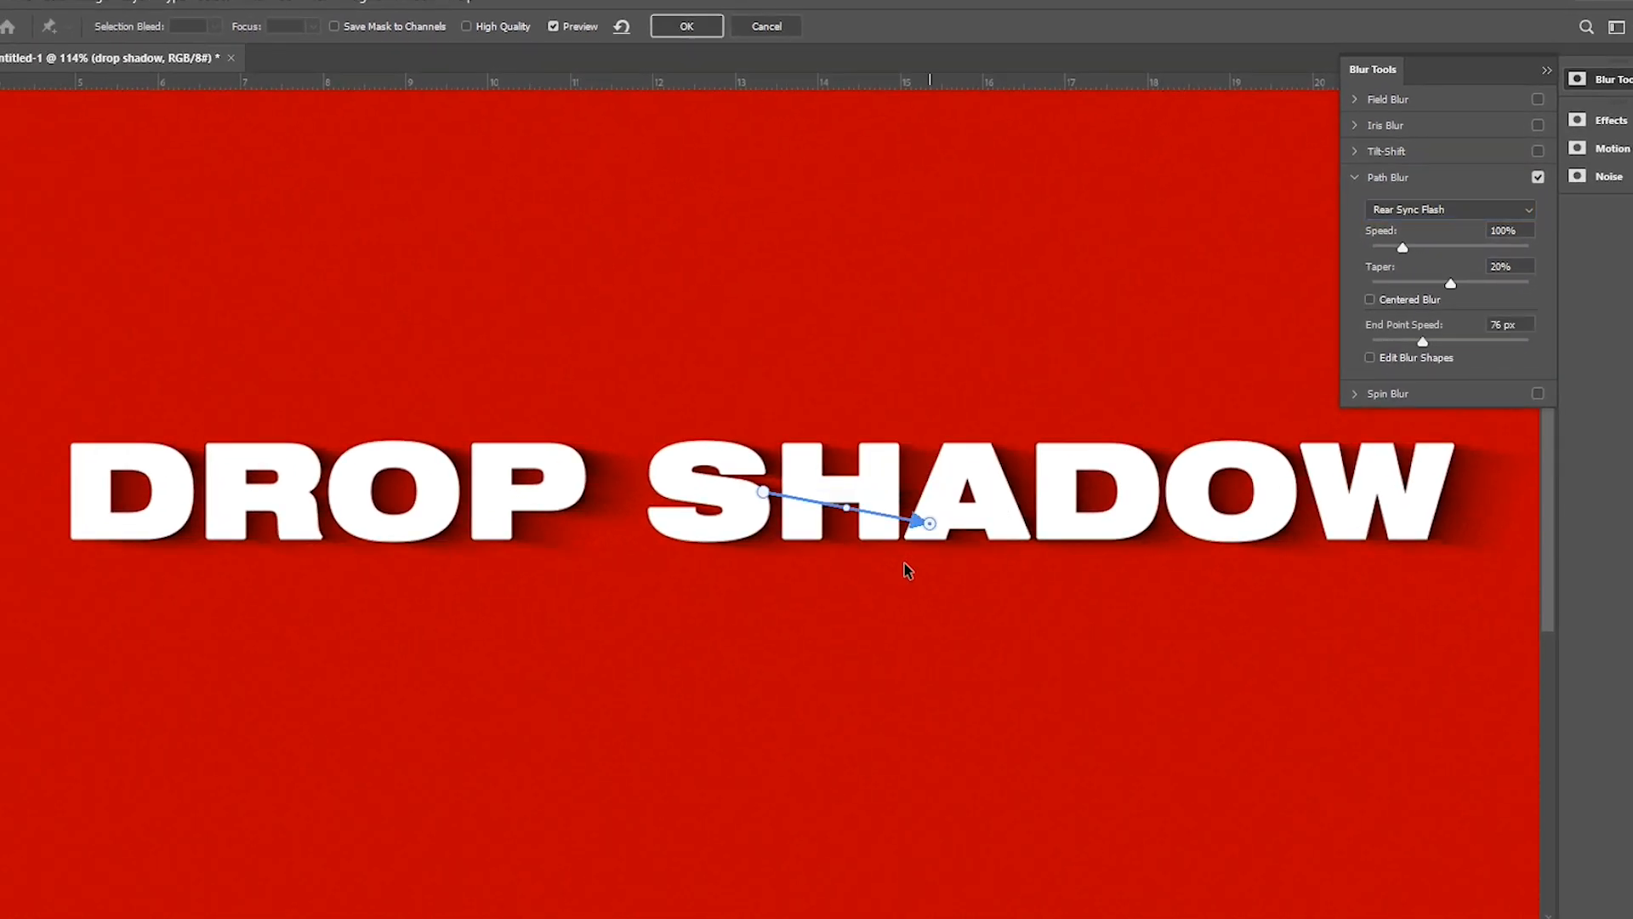
# Aim the blur path down-left with Speed 131%, Taper 18%, End Point Speed 60 px, then apply
pyautogui.moveTo(927, 523); pyautogui.dragTo(869, 609)
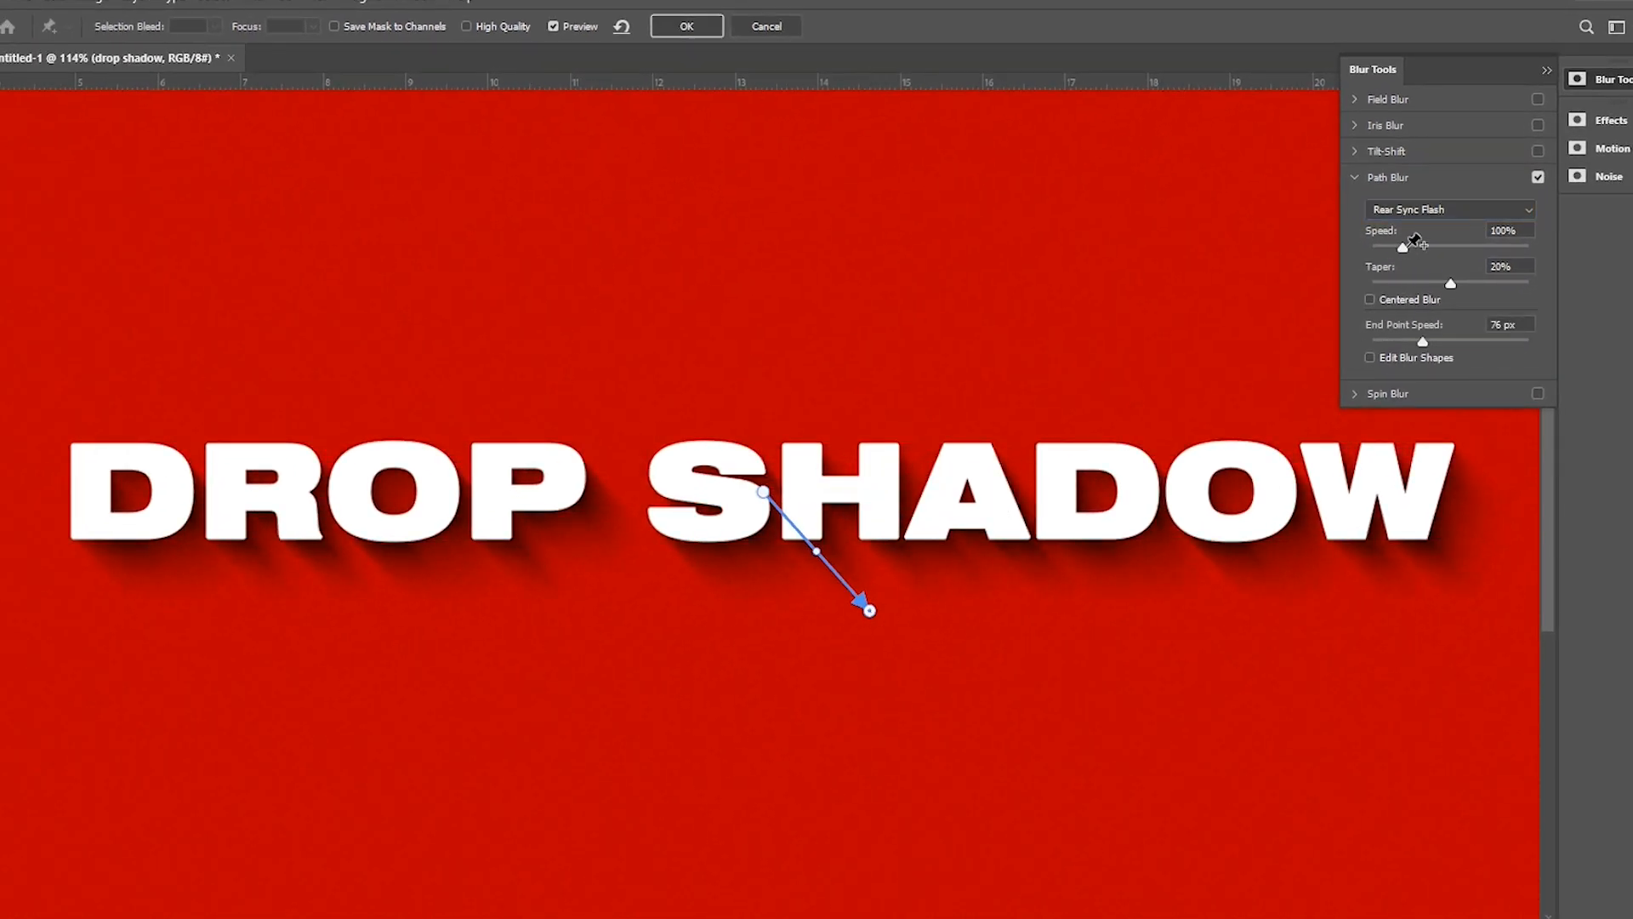
pyautogui.moveTo(1414, 244); pyautogui.dragTo(1443, 245)
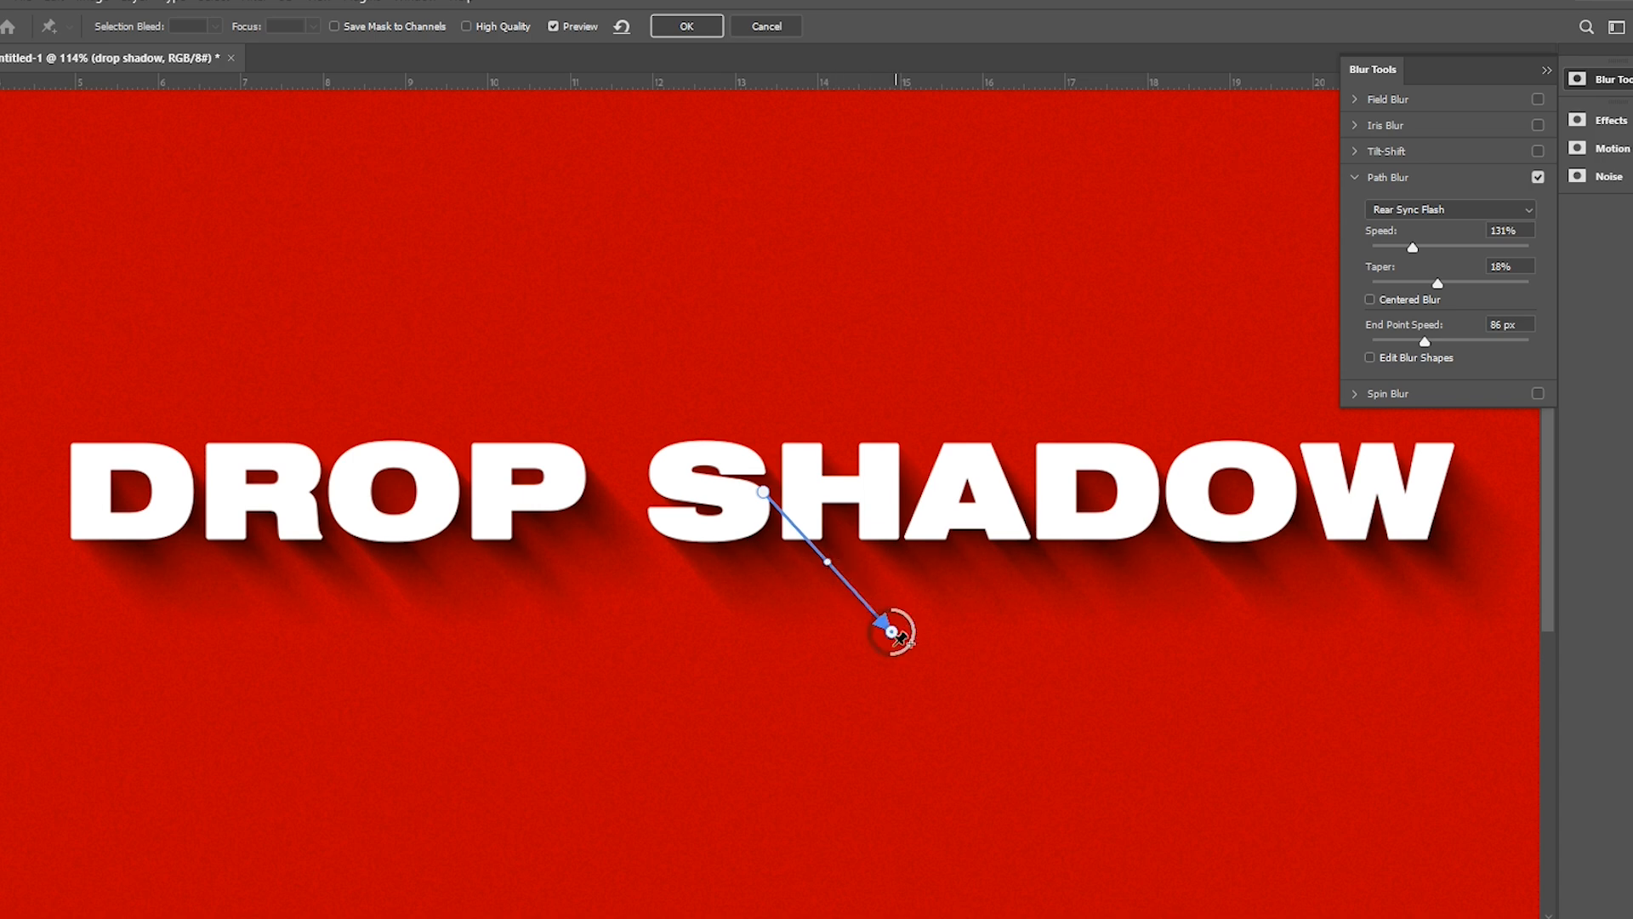
pyautogui.moveTo(890, 632); pyautogui.dragTo(915, 659)
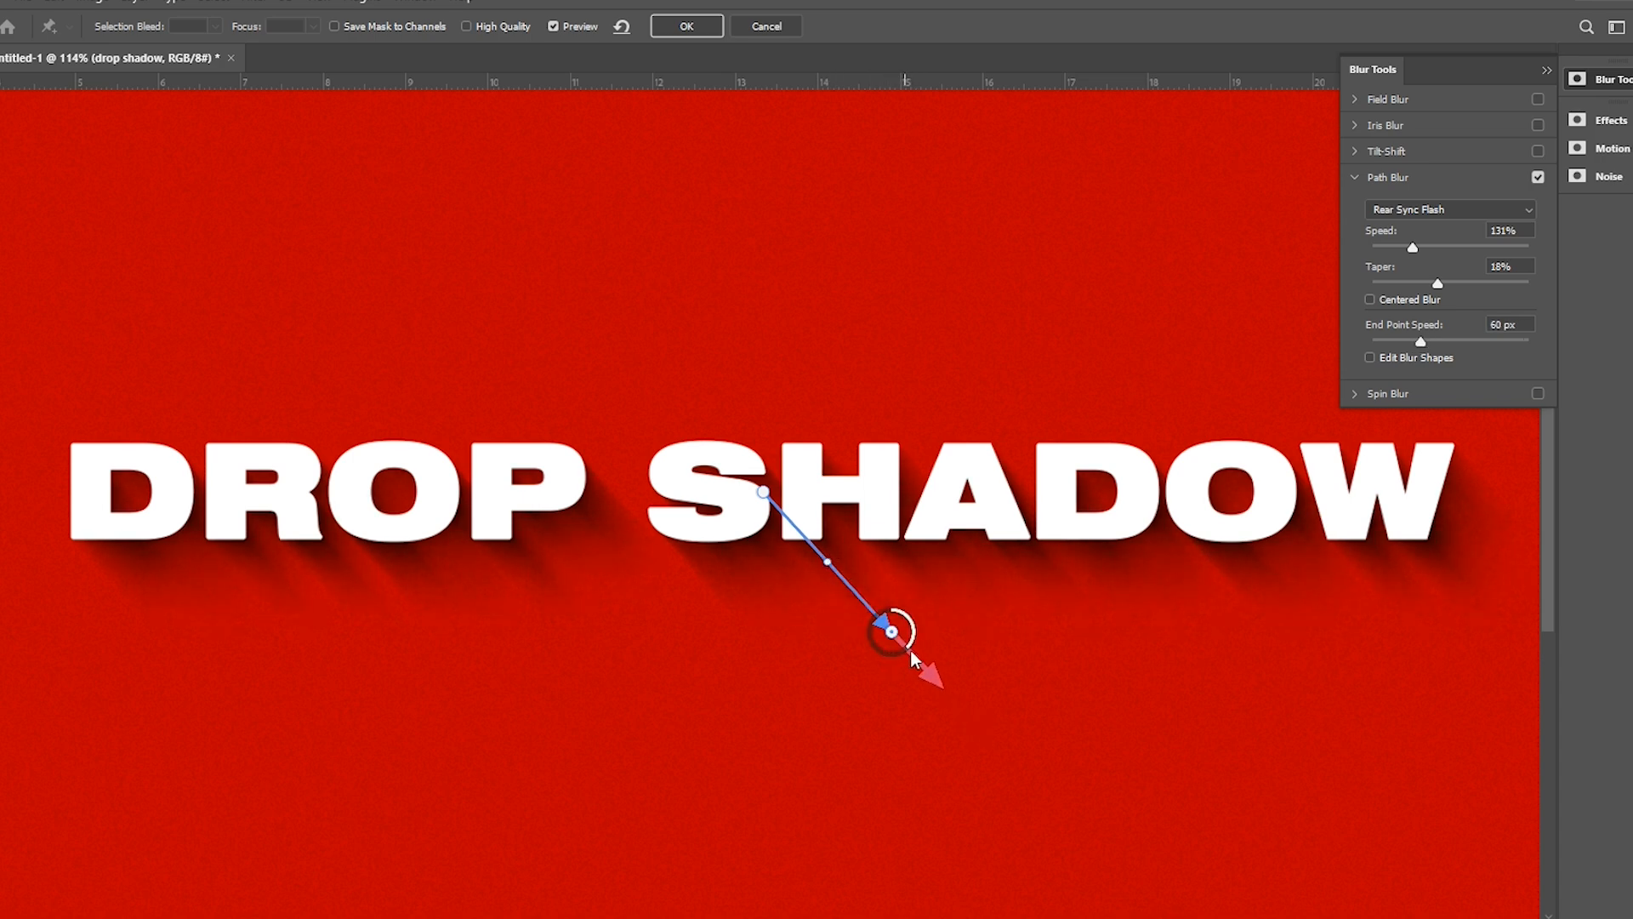
pyautogui.moveTo(890, 635); pyautogui.dragTo(958, 553)
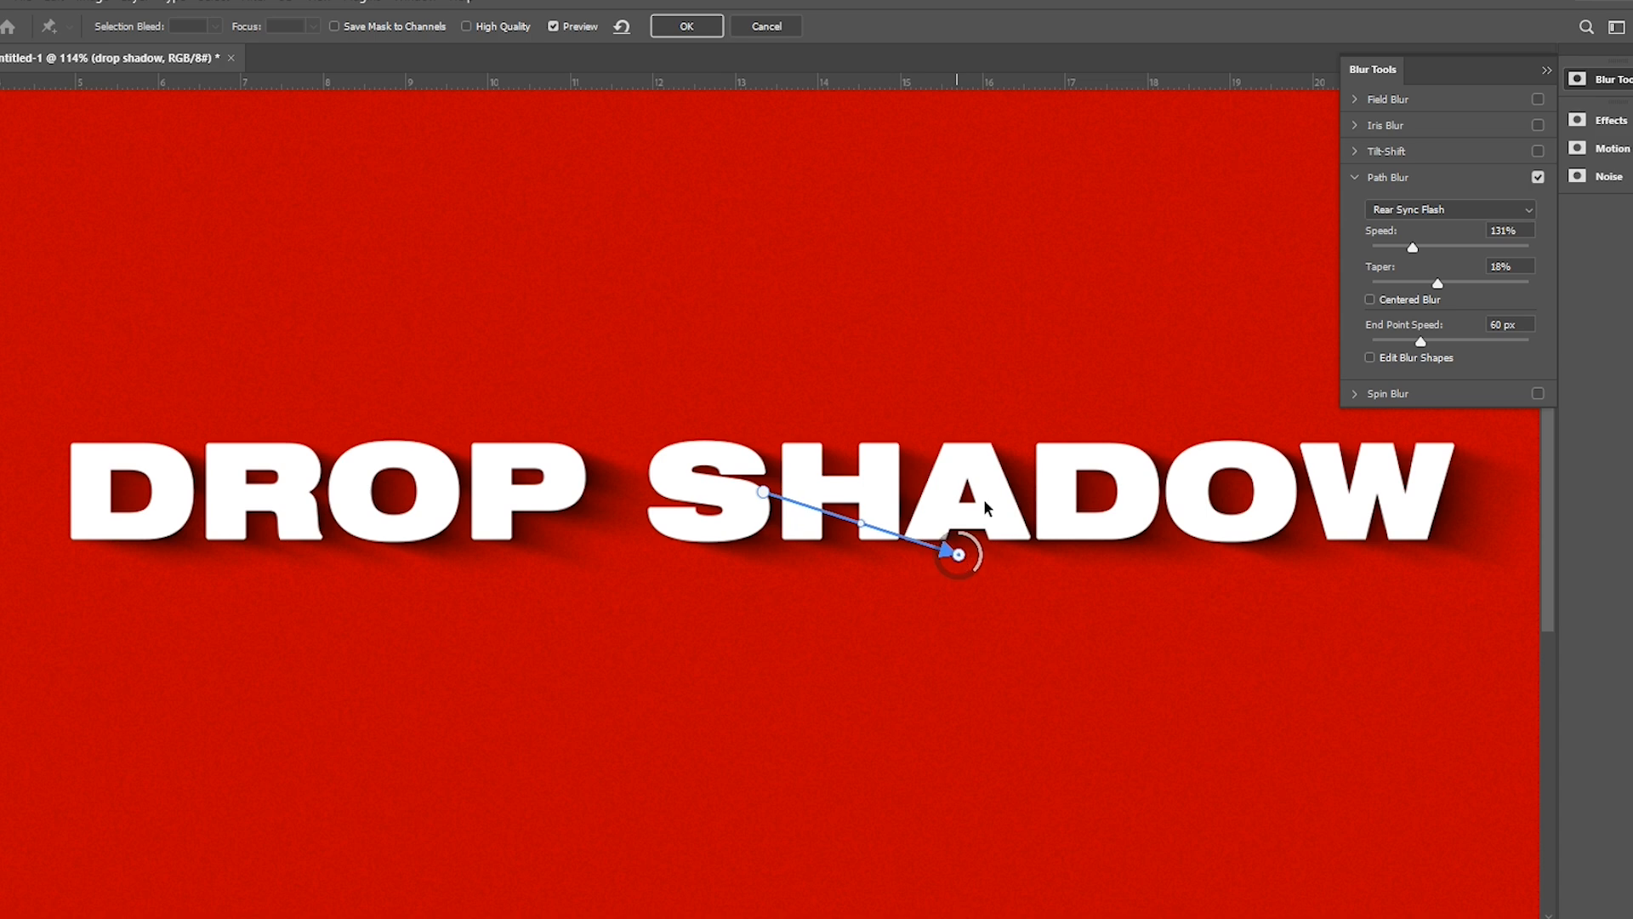
pyautogui.moveTo(955, 554); pyautogui.dragTo(590, 628)
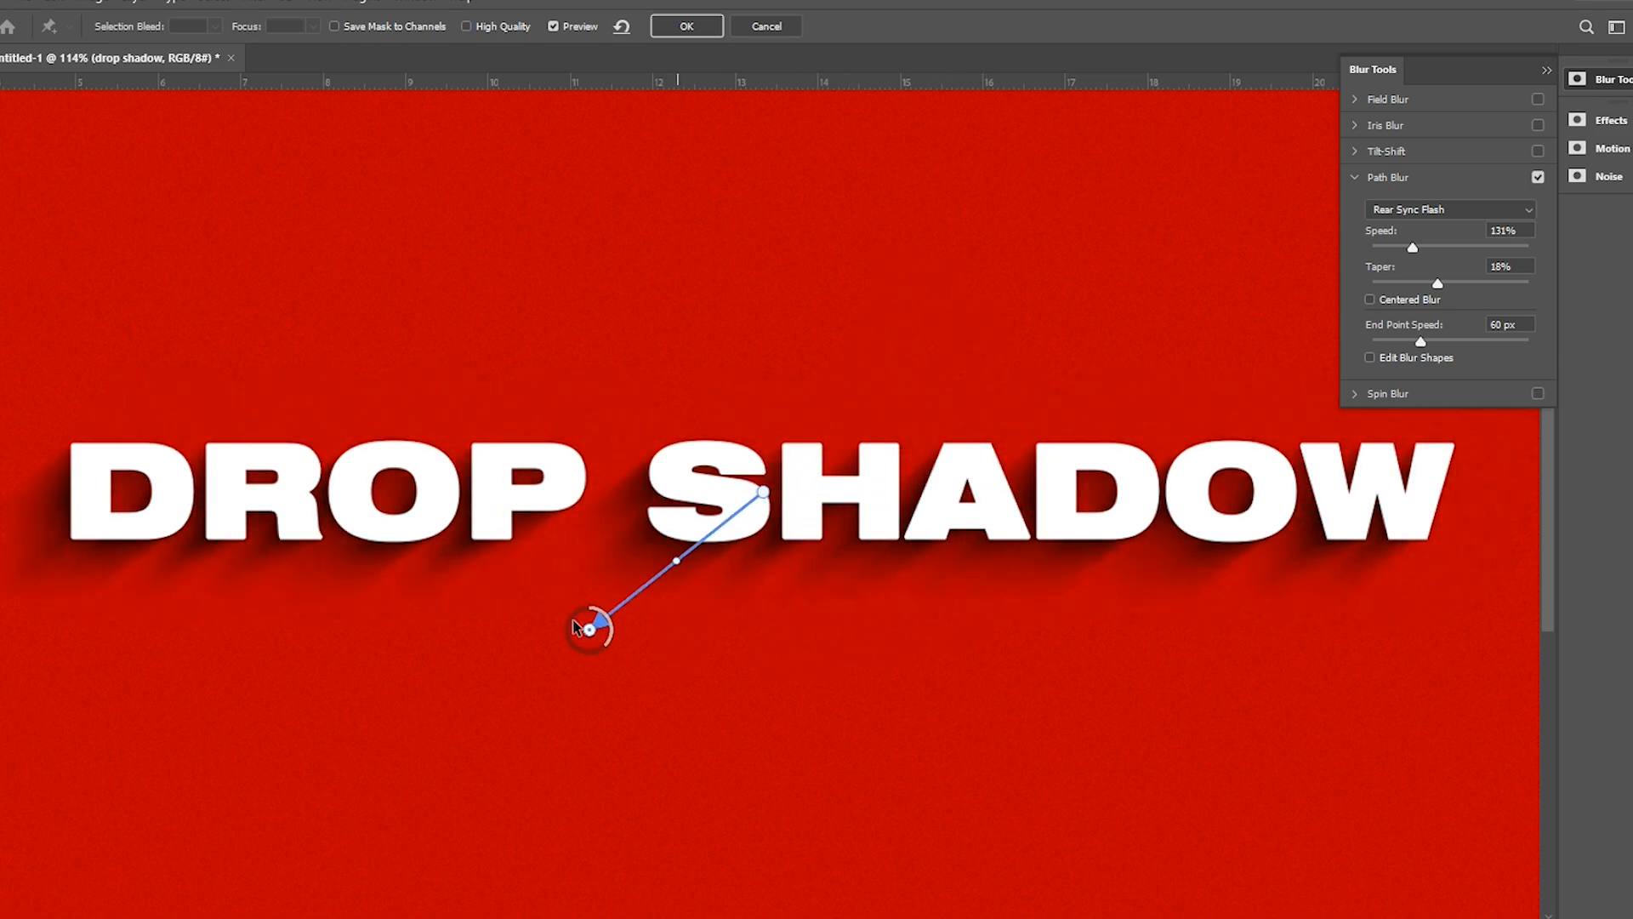
pyautogui.moveTo(589, 628); pyautogui.dragTo(609, 608)
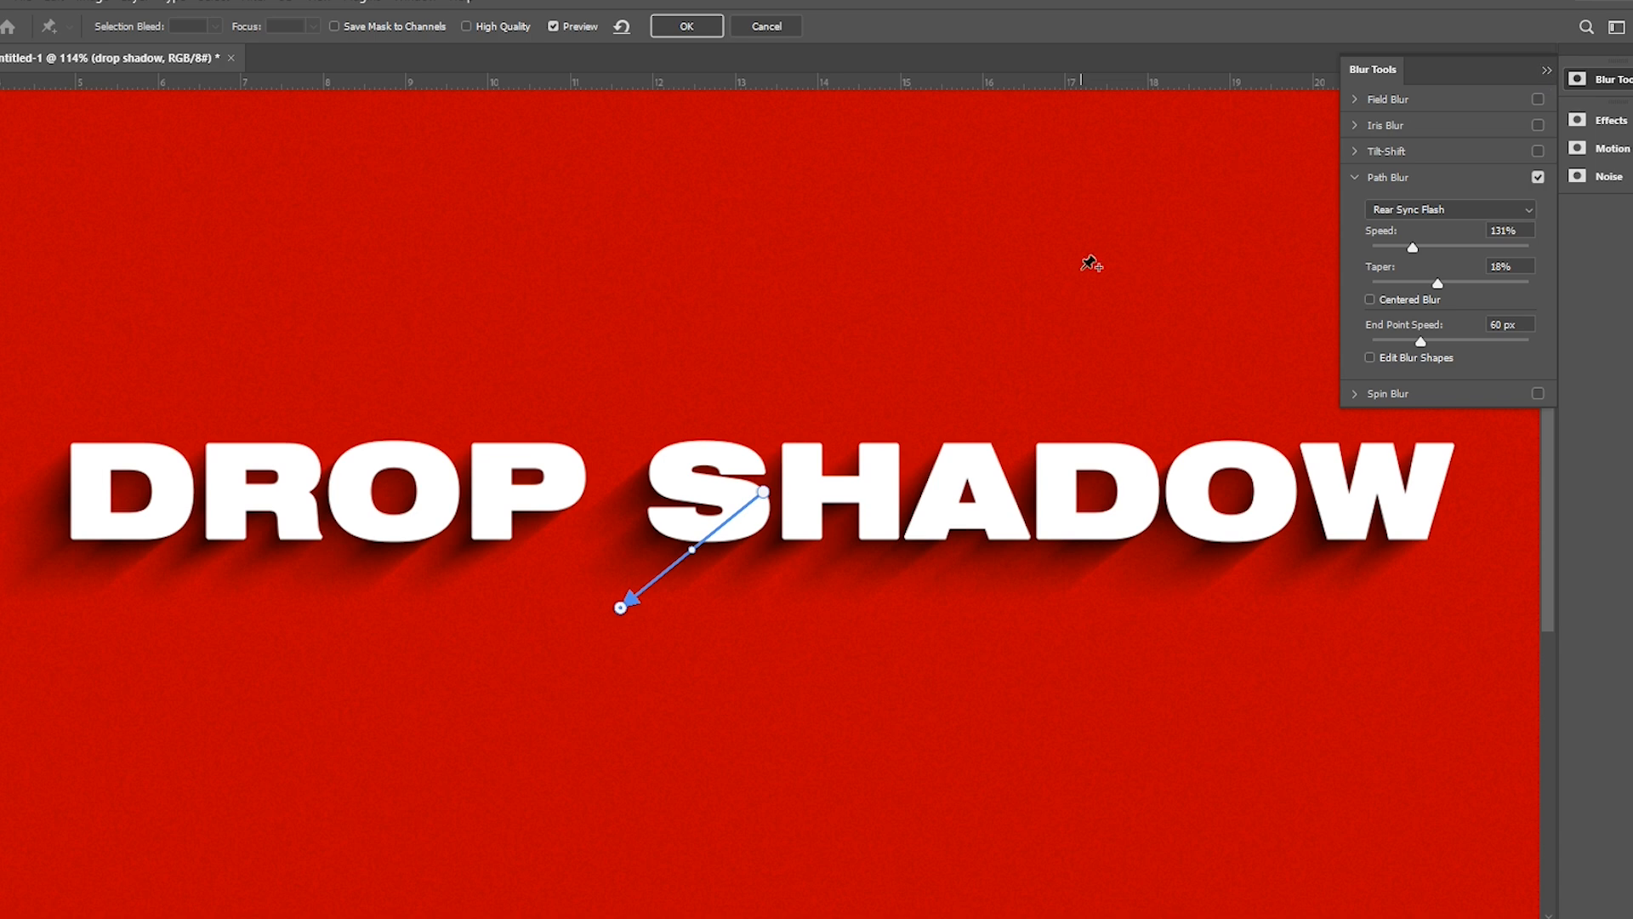
pyautogui.click(684, 25)
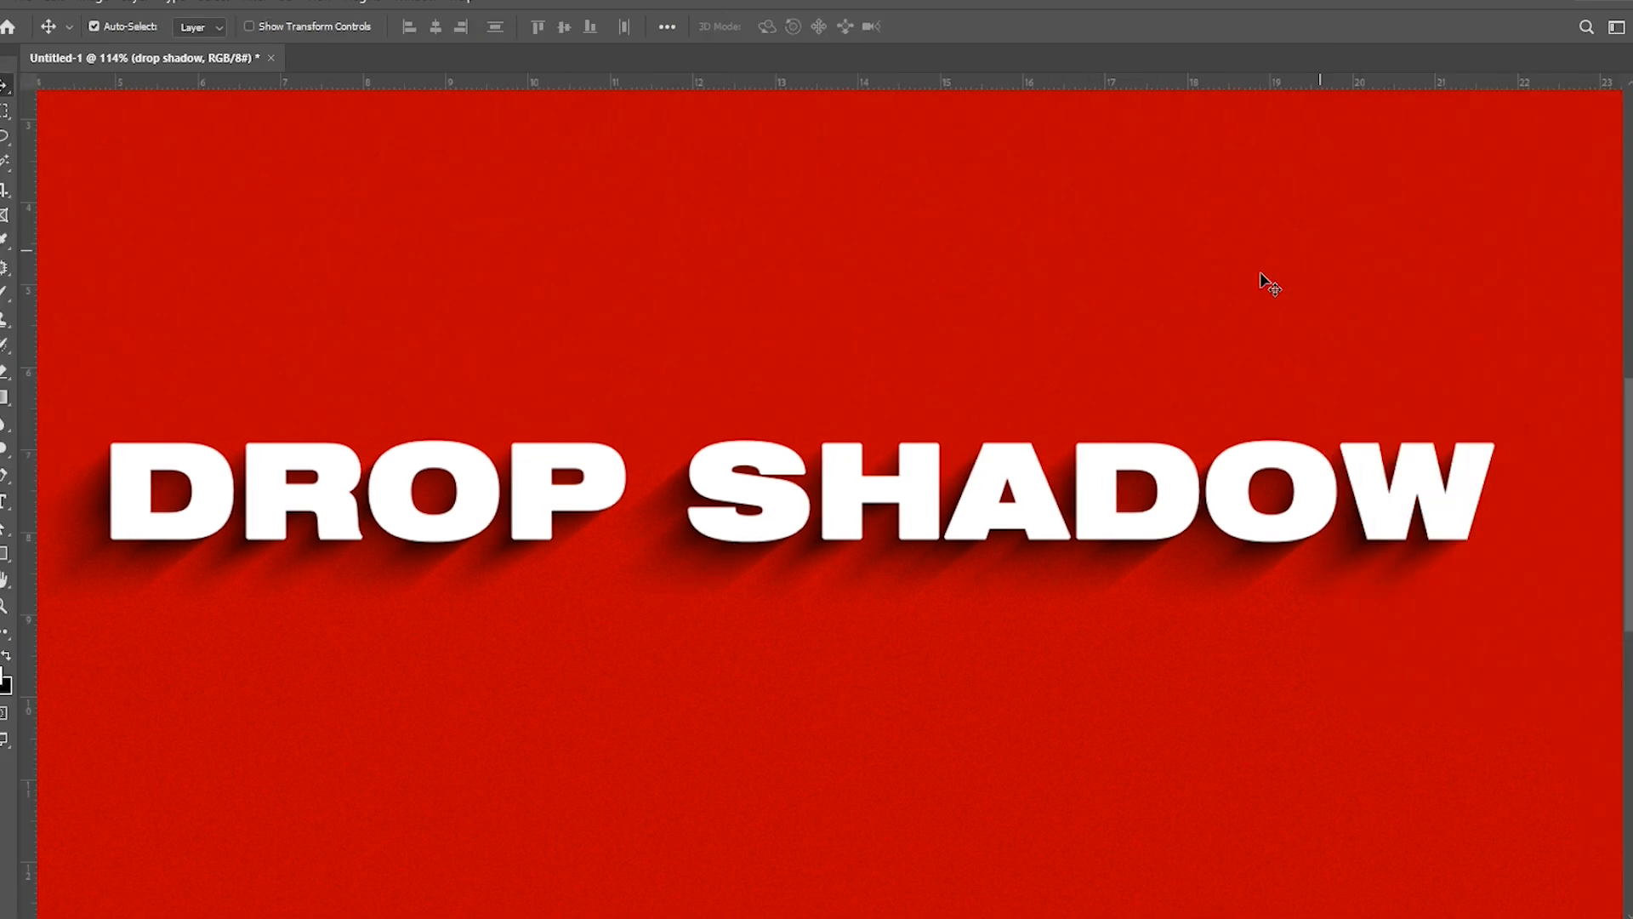